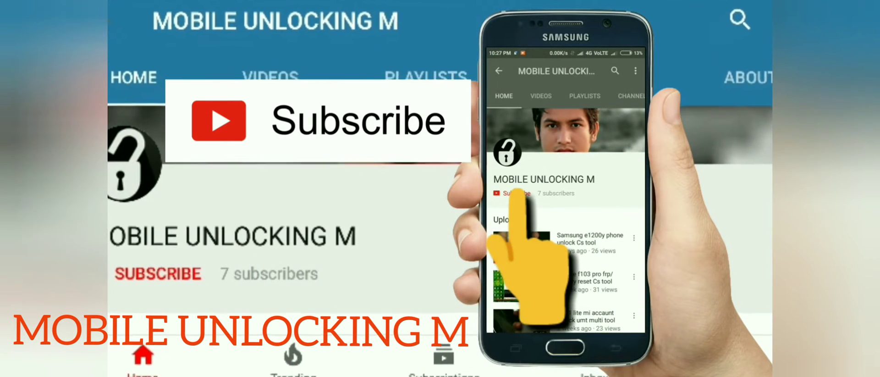
# Bring up Device Manager on the desktop beside the phone camera feed.
pyautogui.click(515, 193)
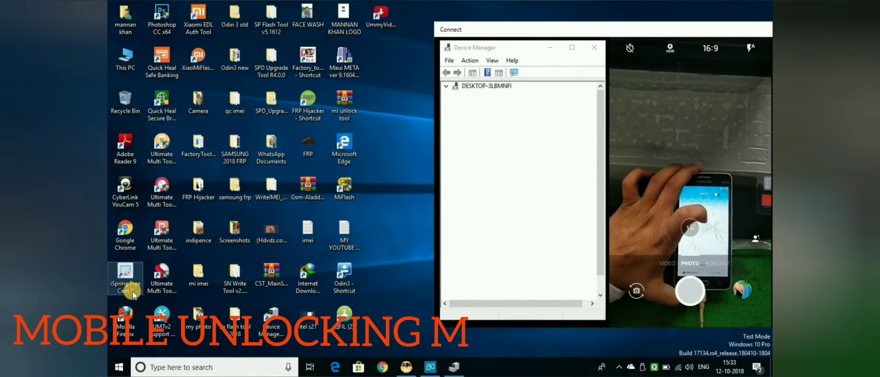
# Rescan hardware so the Samsung USB modem appears, then launch Ultimate Multi Tool.
pyautogui.click(447, 86)
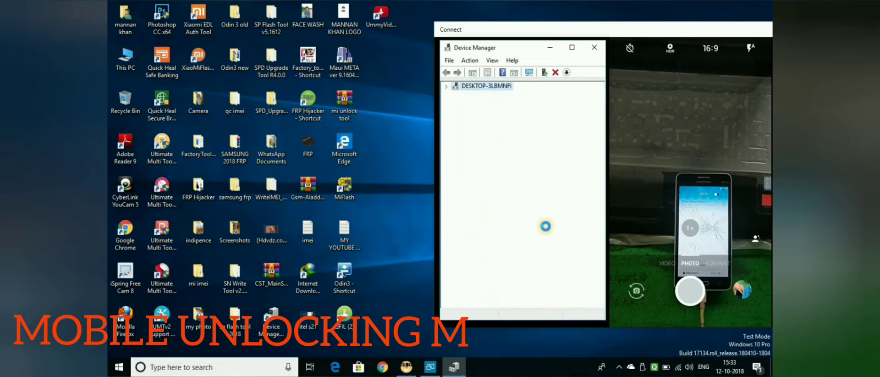
pyautogui.click(446, 86)
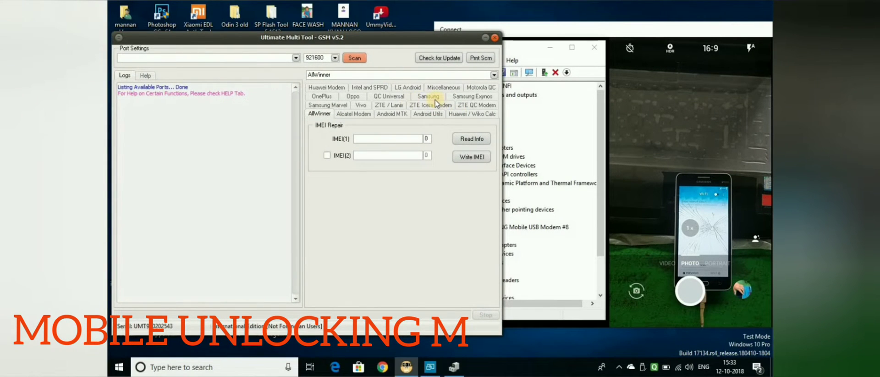
# Reach the FRP tools in Ultimate Samsung Flasher v1.4, connected to the modem on COM13.
pyautogui.click(428, 96)
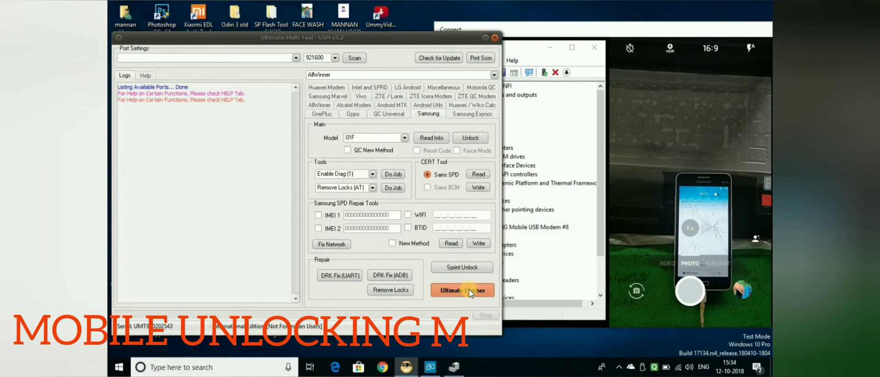
pyautogui.click(461, 289)
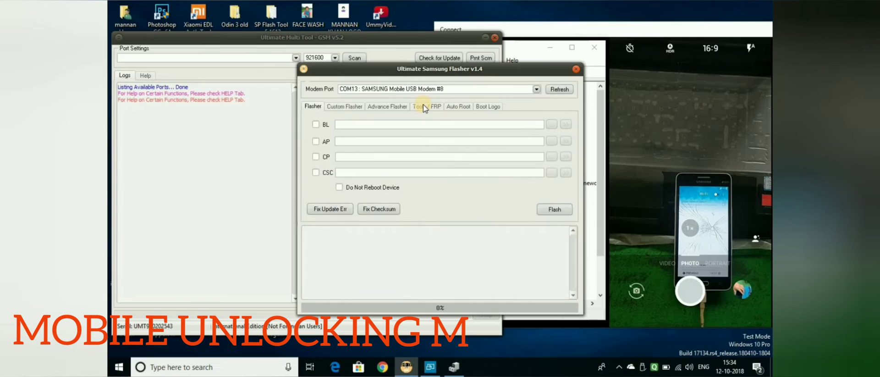
pyautogui.click(421, 106)
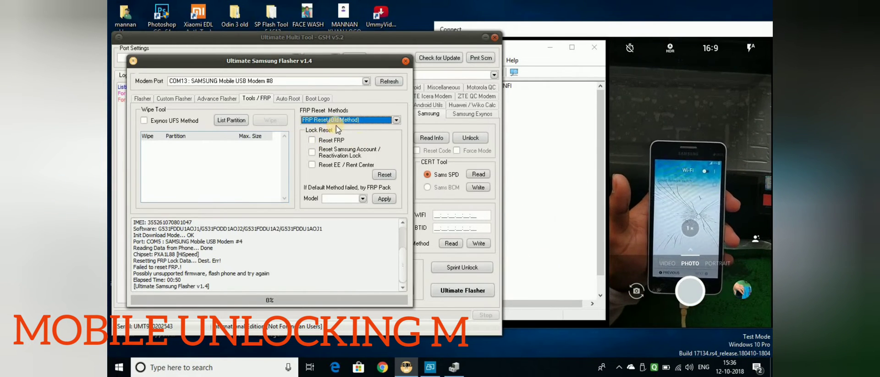
# Start an old-method FRP reset with Reset FRP ticked, checking for the device.
pyautogui.click(389, 81)
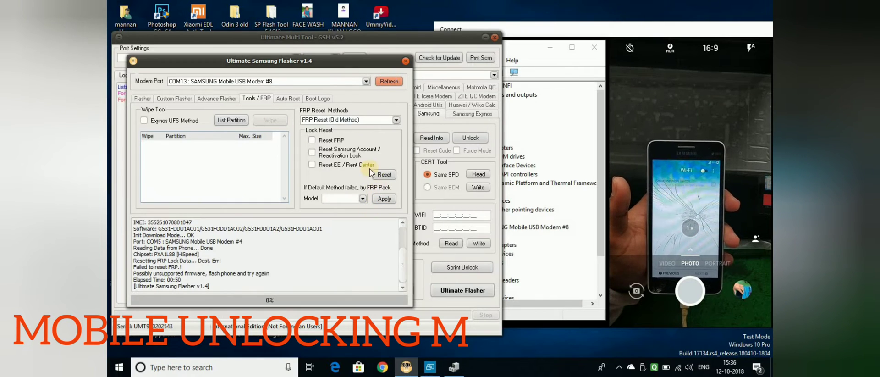
pyautogui.click(312, 141)
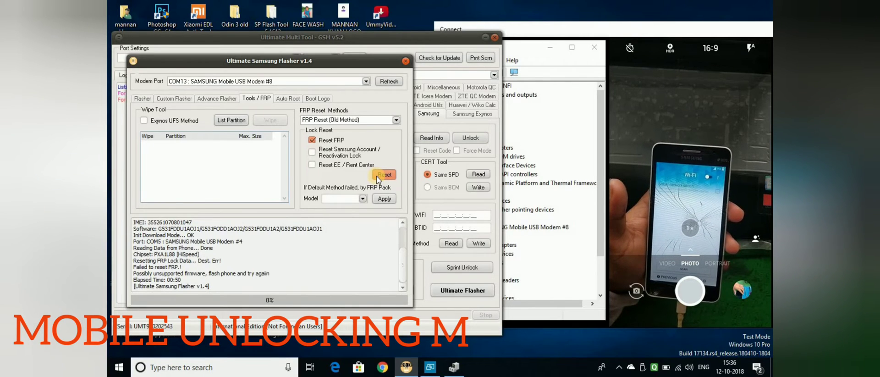
pyautogui.click(384, 174)
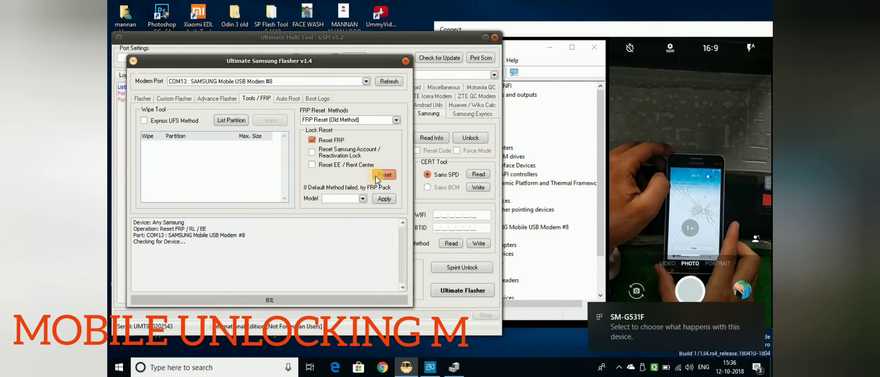
# Let the FRP lock data reset finish on the SM-G531F while the phone reboots.
pyautogui.click(384, 174)
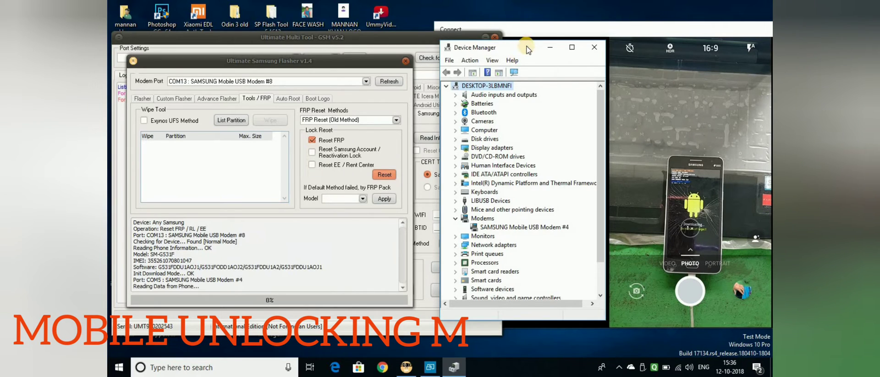
pyautogui.moveTo(570, 16)
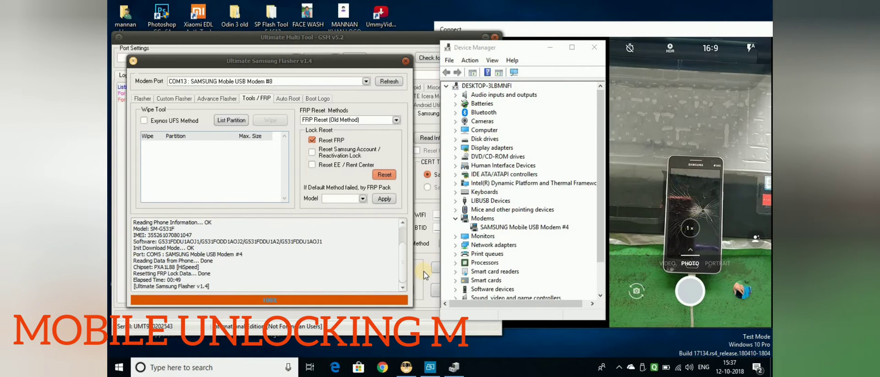
pyautogui.click(456, 86)
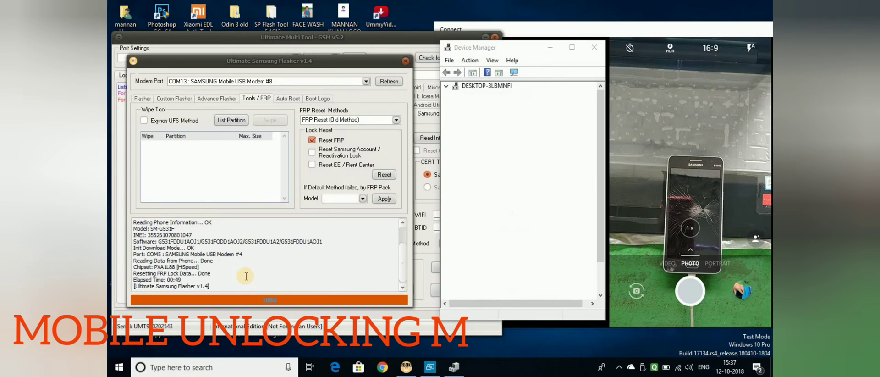
pyautogui.click(447, 86)
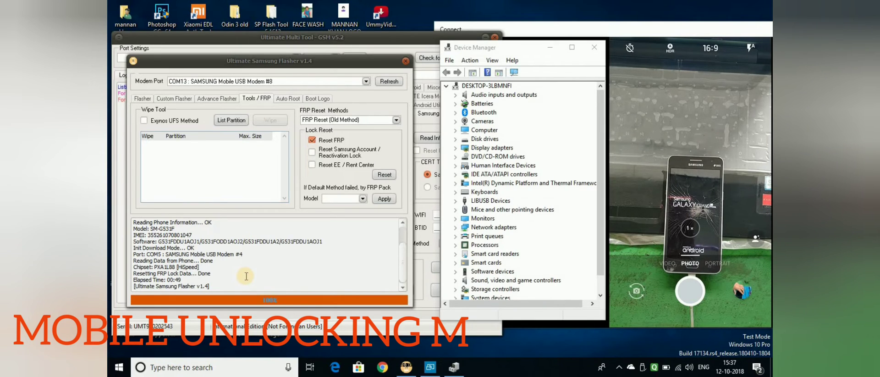